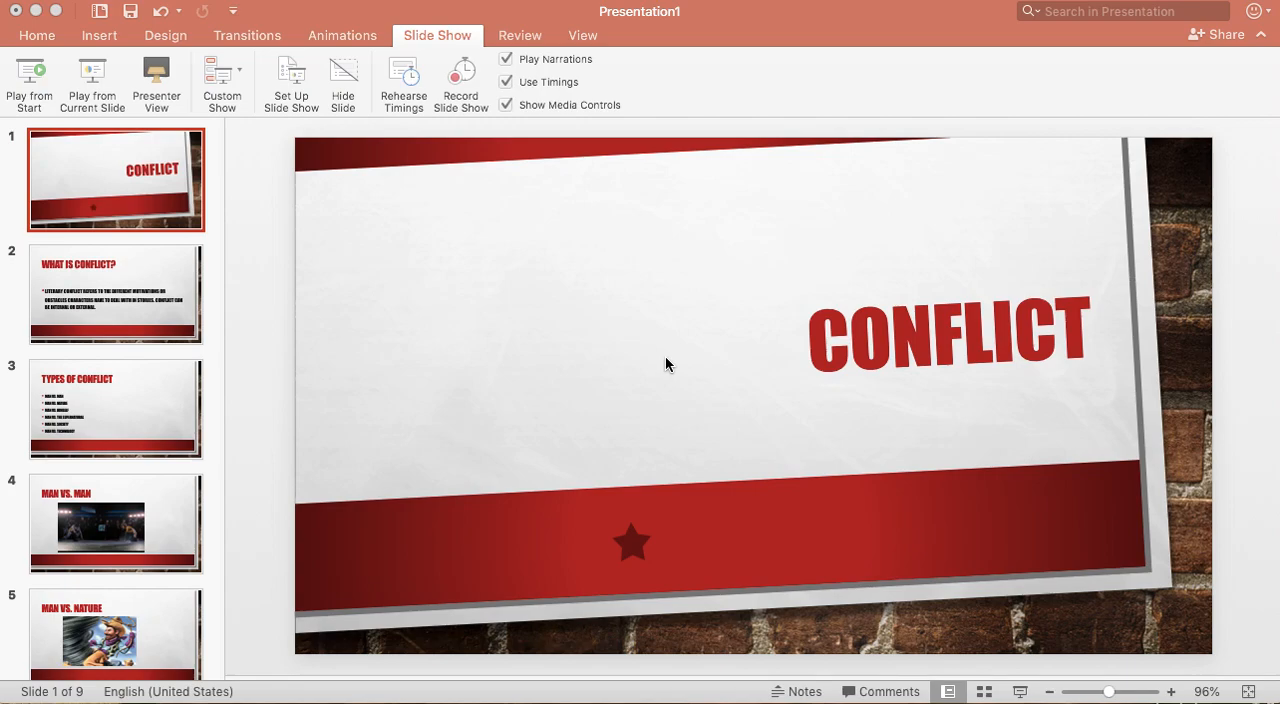
mouse_move(162, 302)
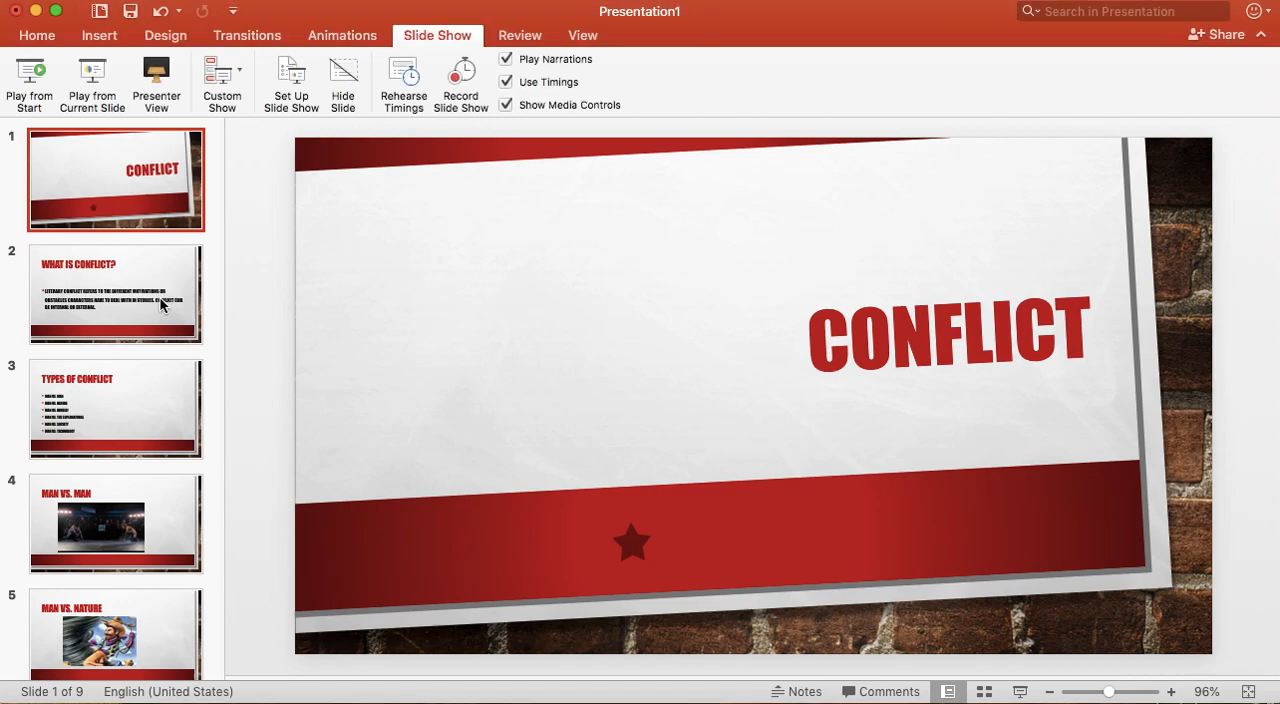
- Advance through What Is Conflict? to the Types of Conflict slide
left_click(115, 294)
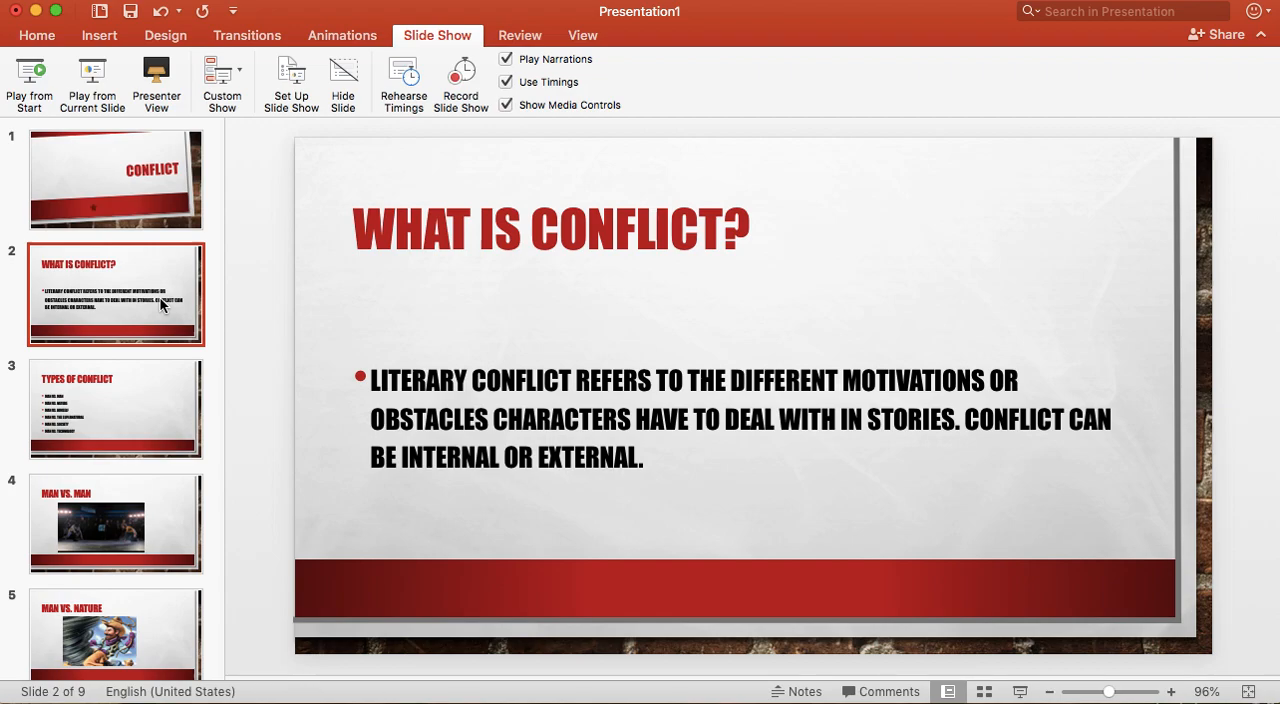
left_click(115, 409)
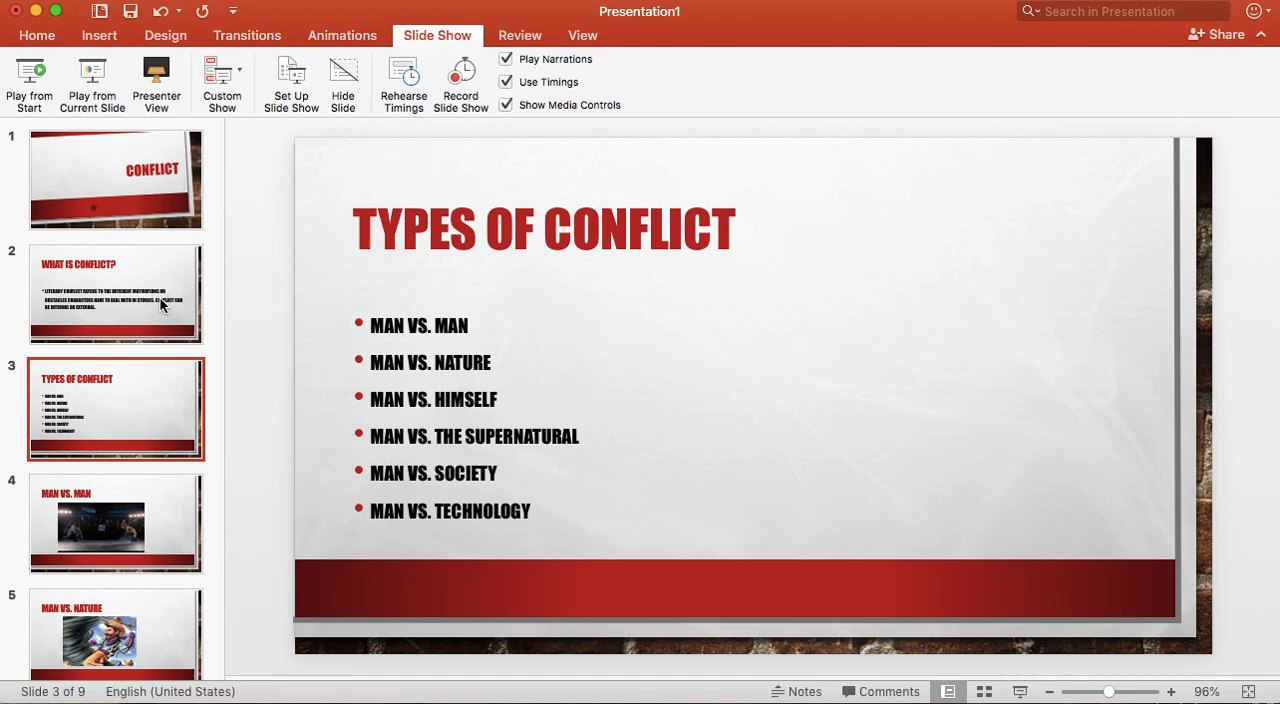
- Advance through Man vs. Man and Man vs. Nature to the Man vs. Himself slide
left_click(115, 524)
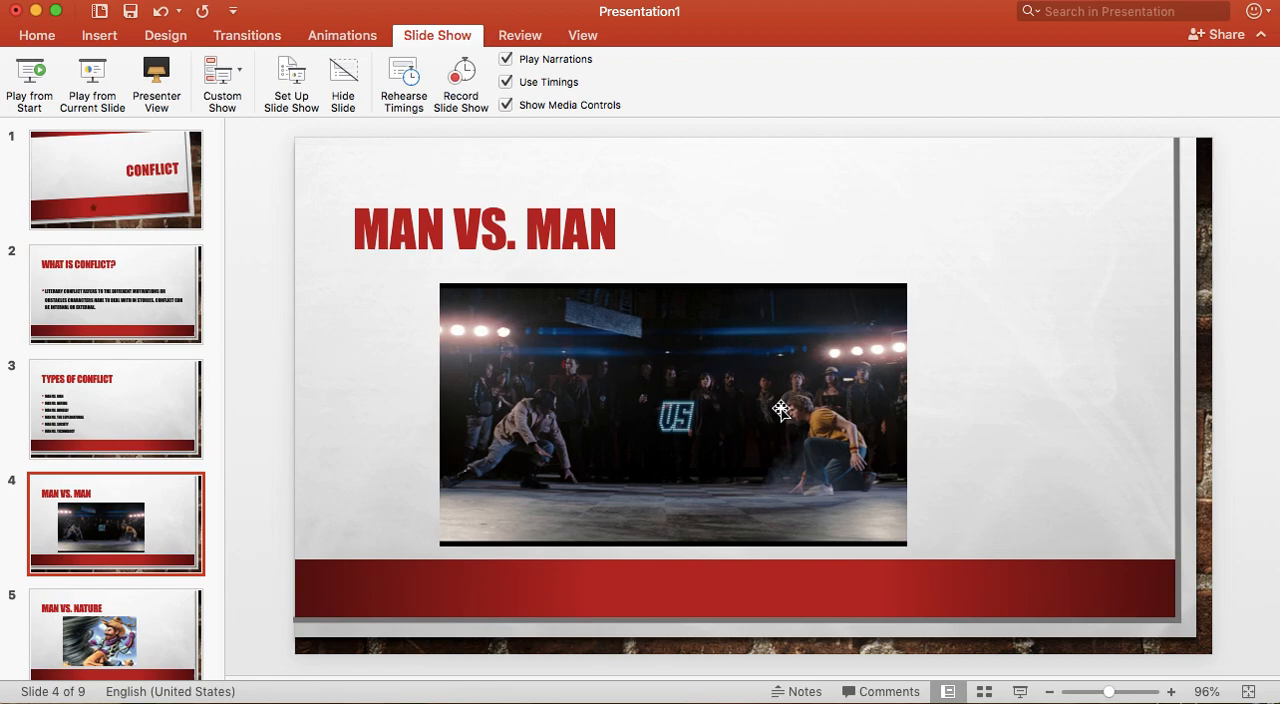
mouse_move(520, 393)
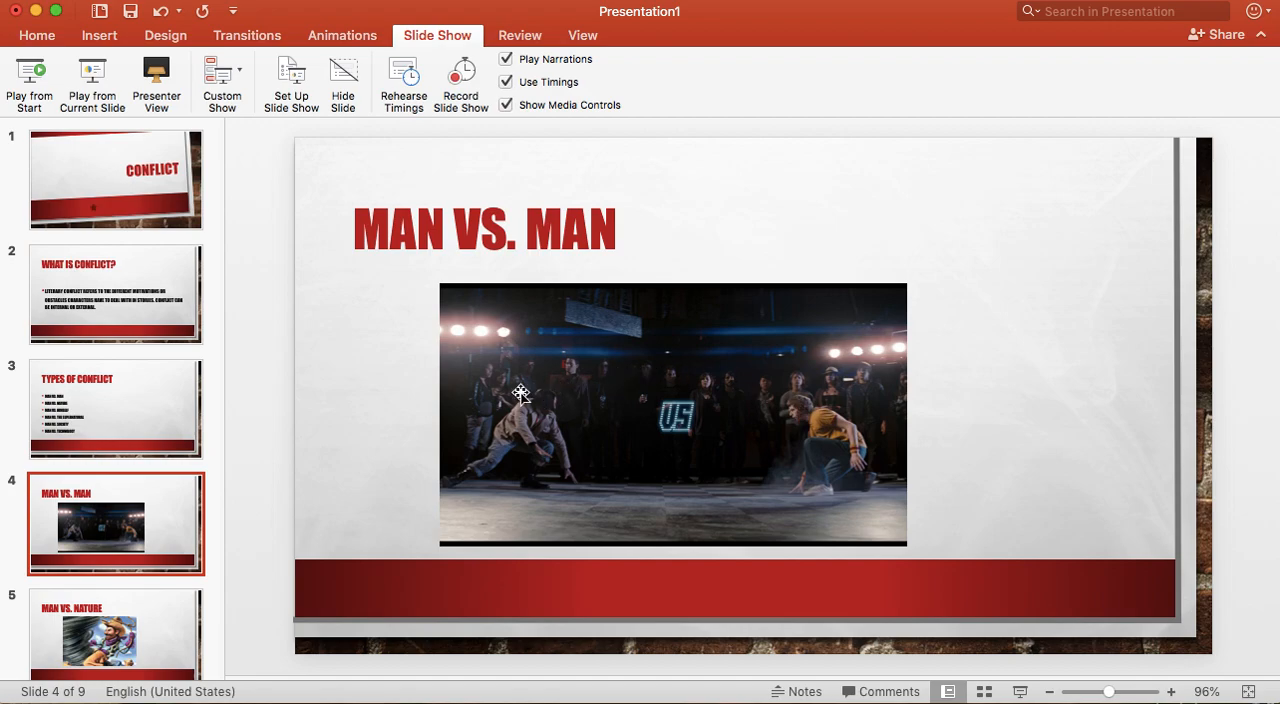
mouse_move(380, 373)
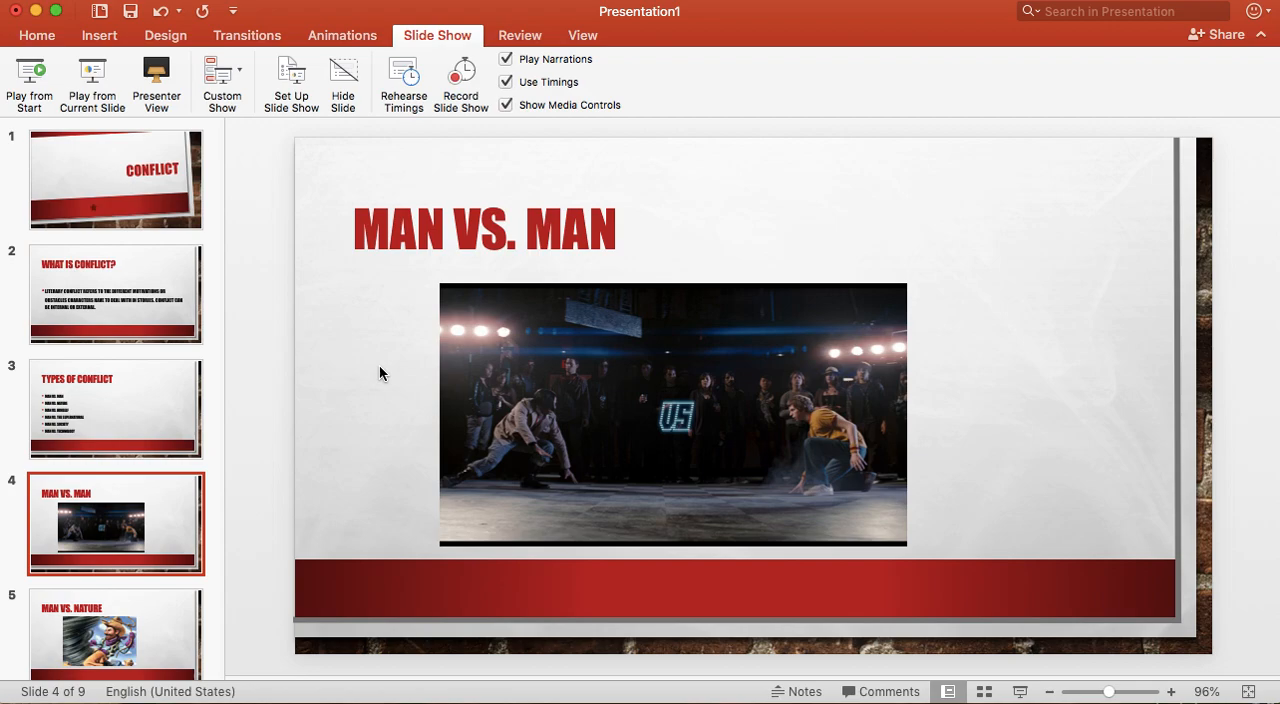
left_click(115, 625)
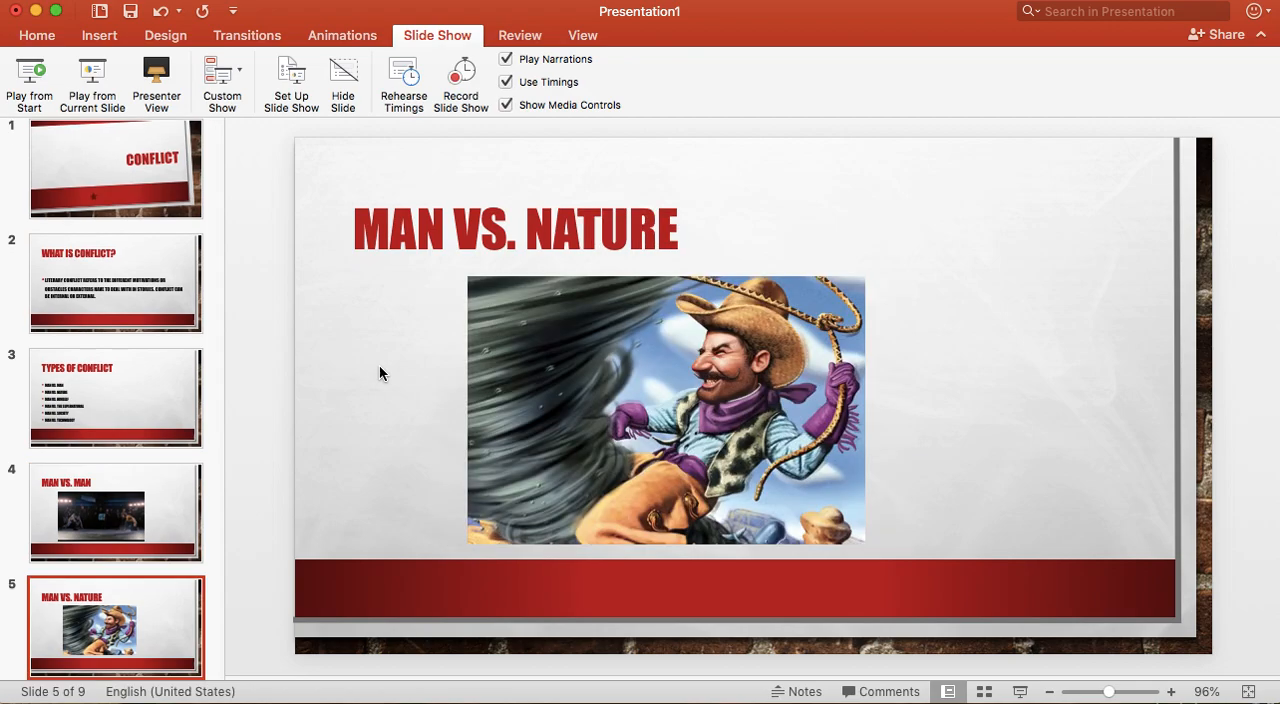
mouse_move(643, 370)
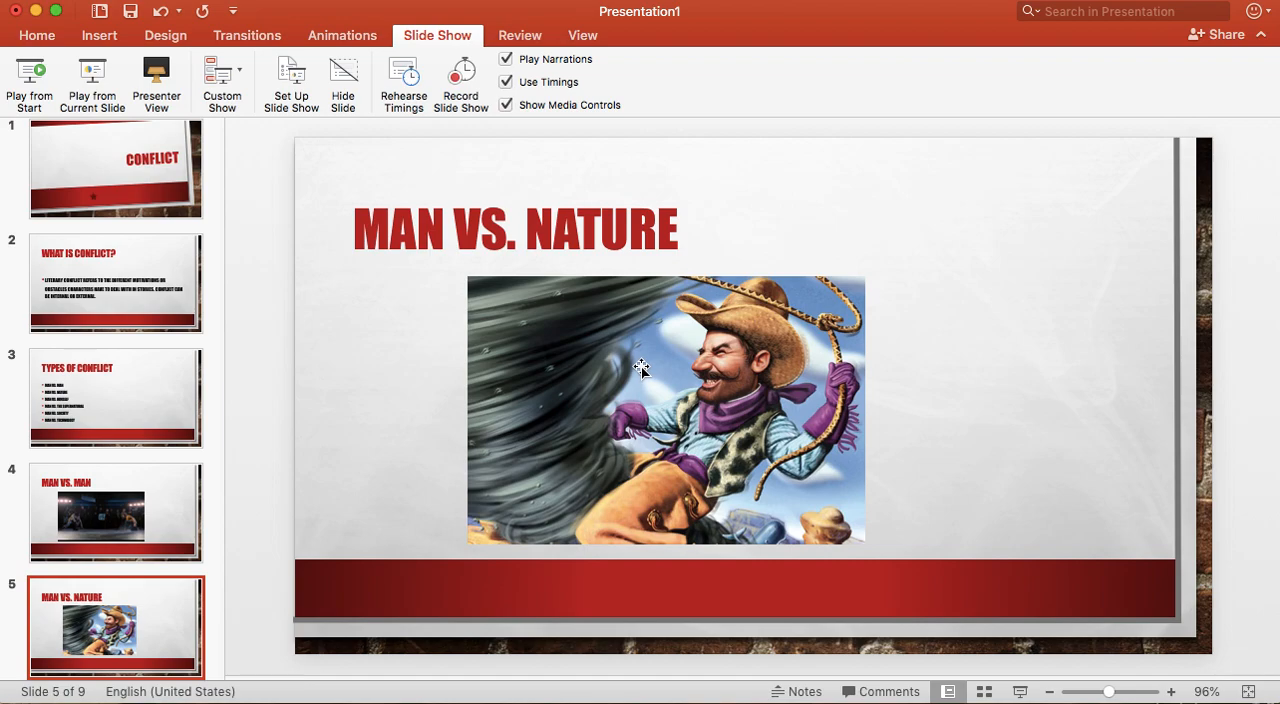
mouse_move(360, 381)
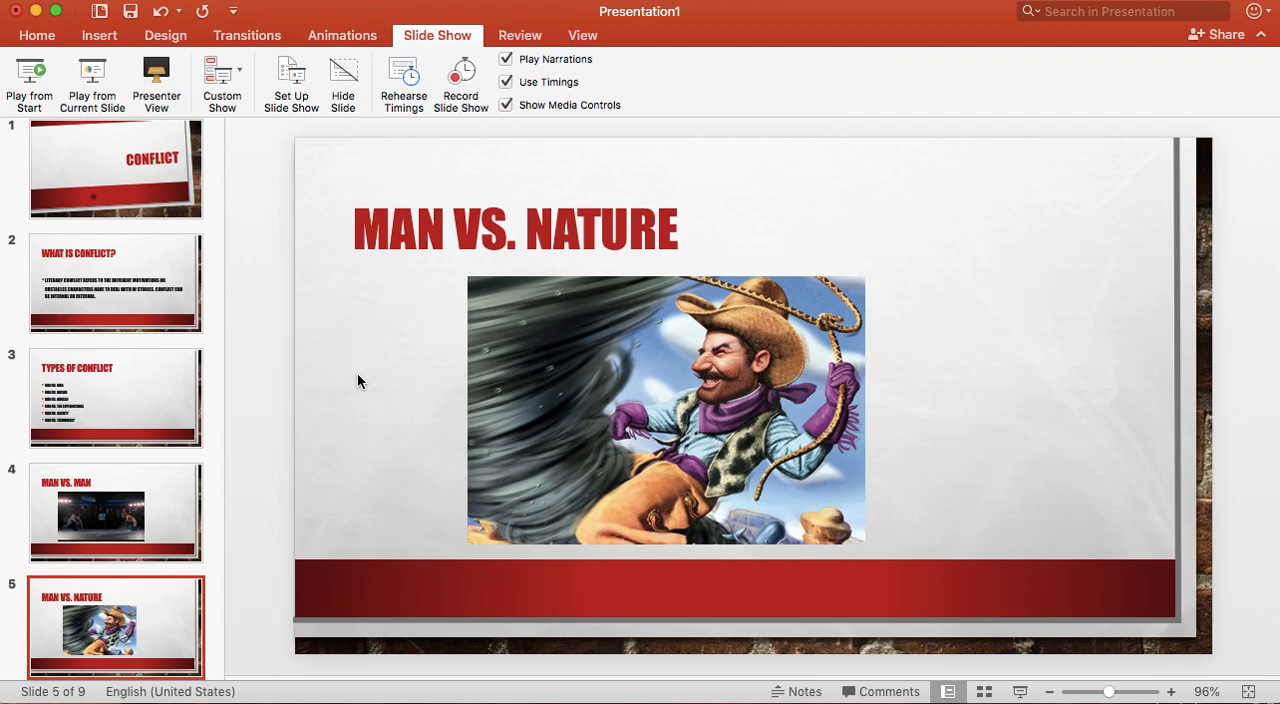
mouse_move(415, 313)
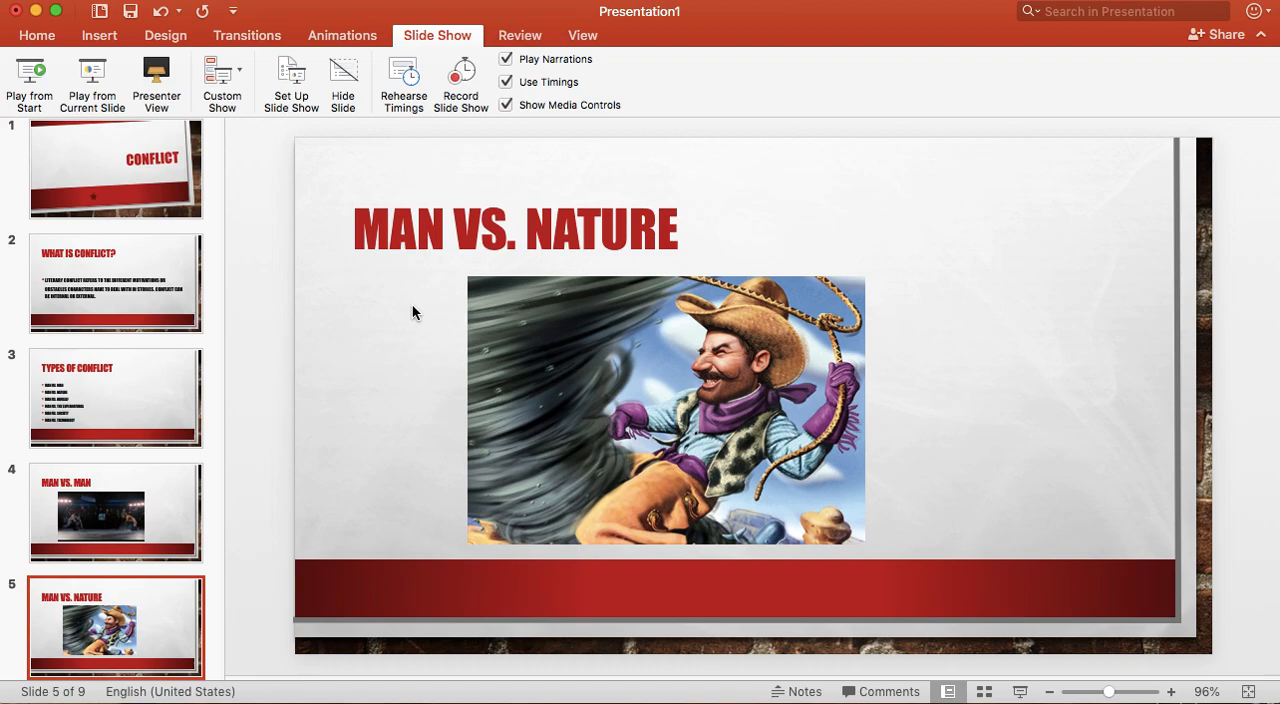
left_click(115, 627)
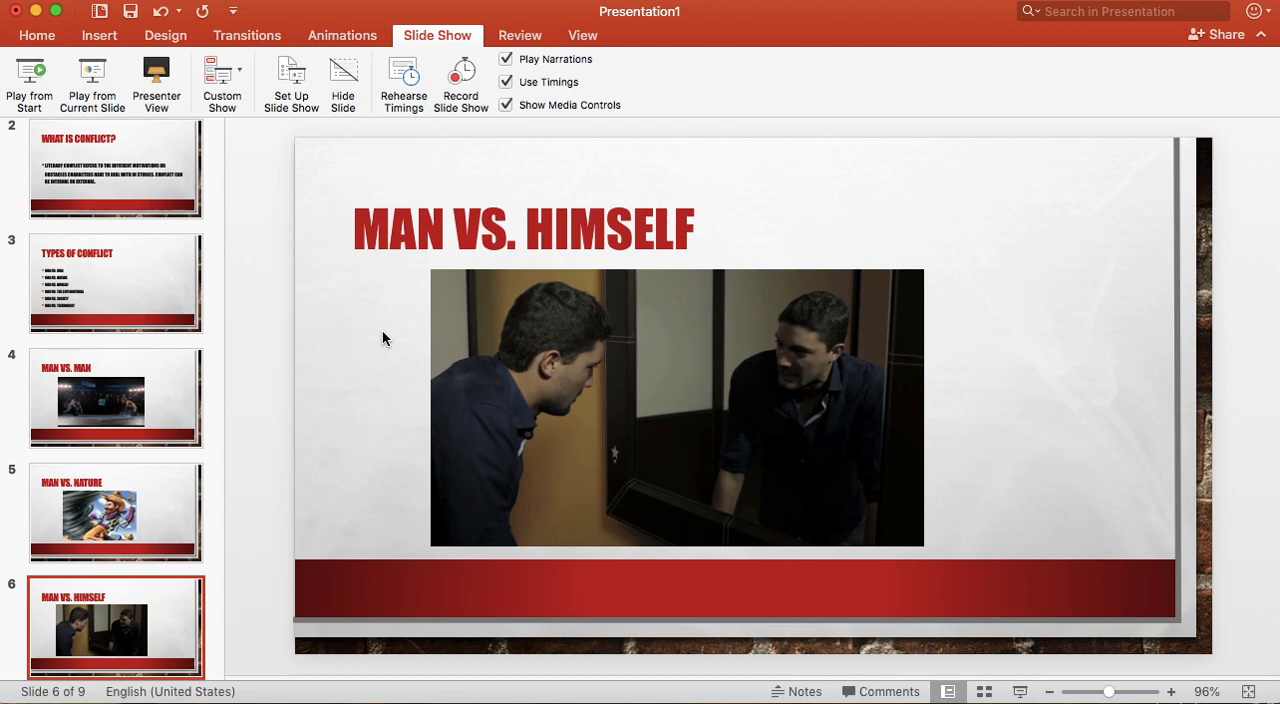
mouse_move(353, 391)
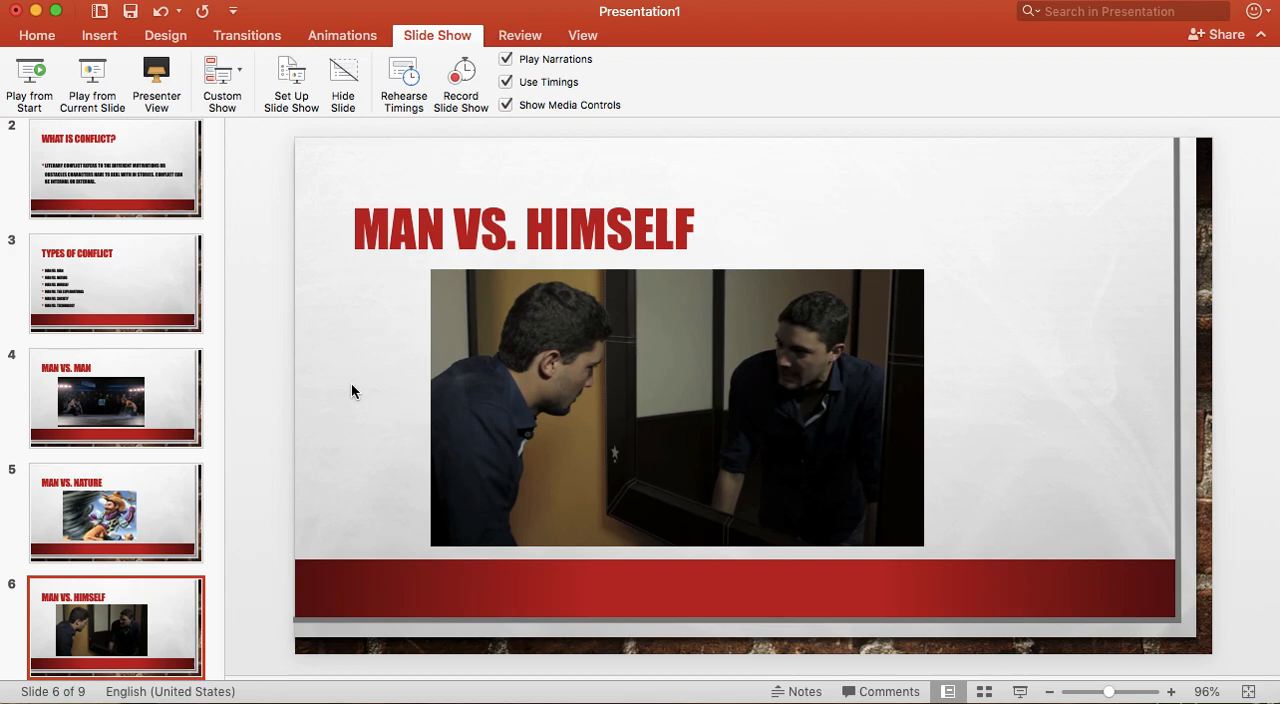
mouse_move(343, 380)
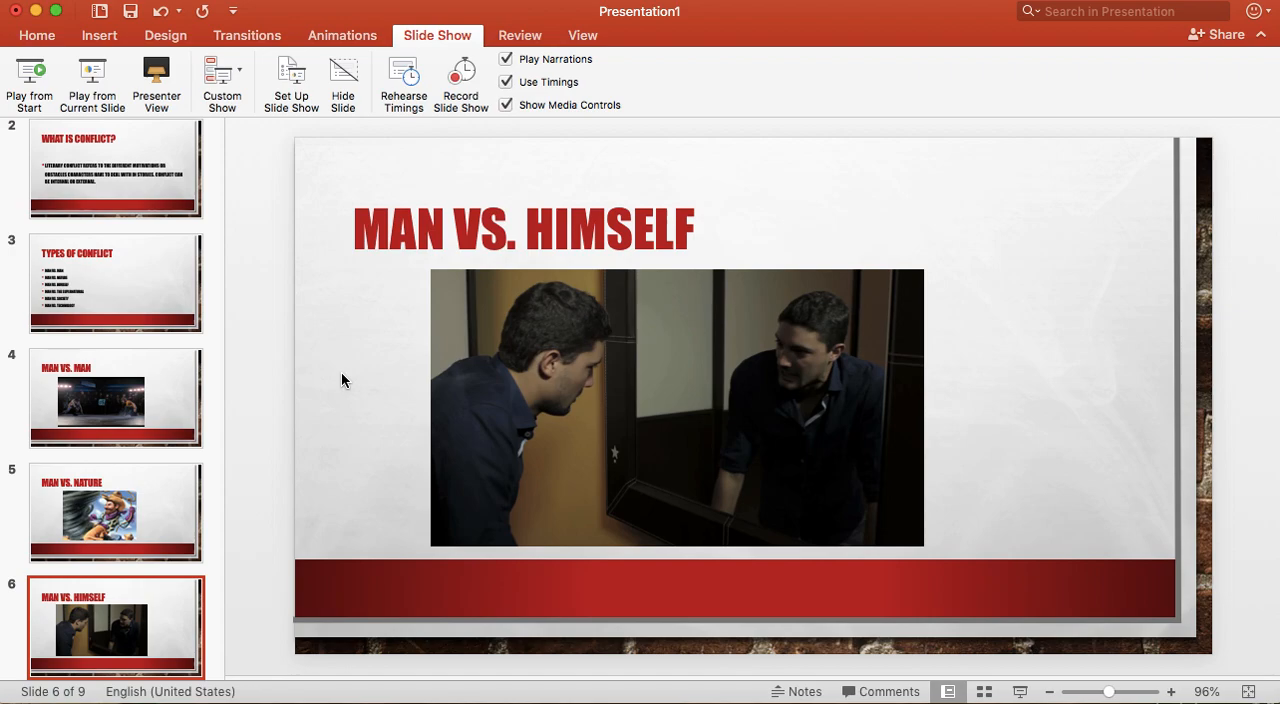
- Advance to slide 7, Man vs. the Supernatural, with the ghost-hero illustration
left_click(114, 627)
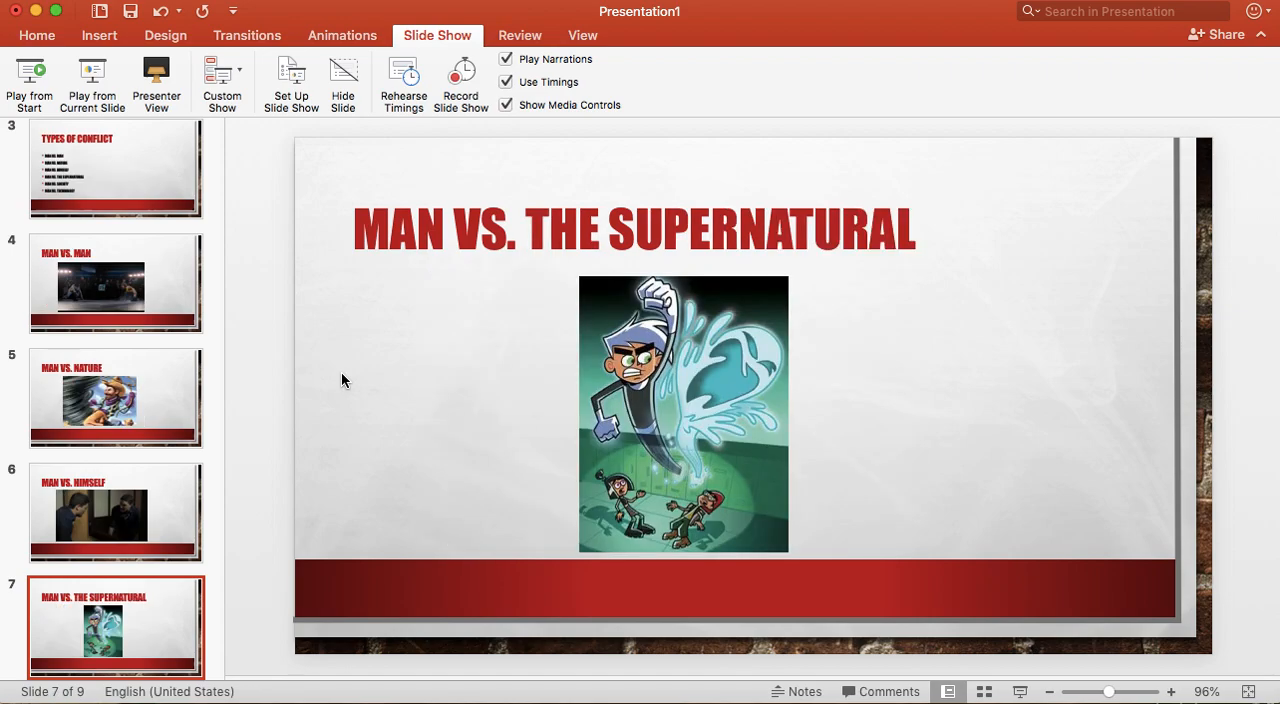
mouse_move(578, 380)
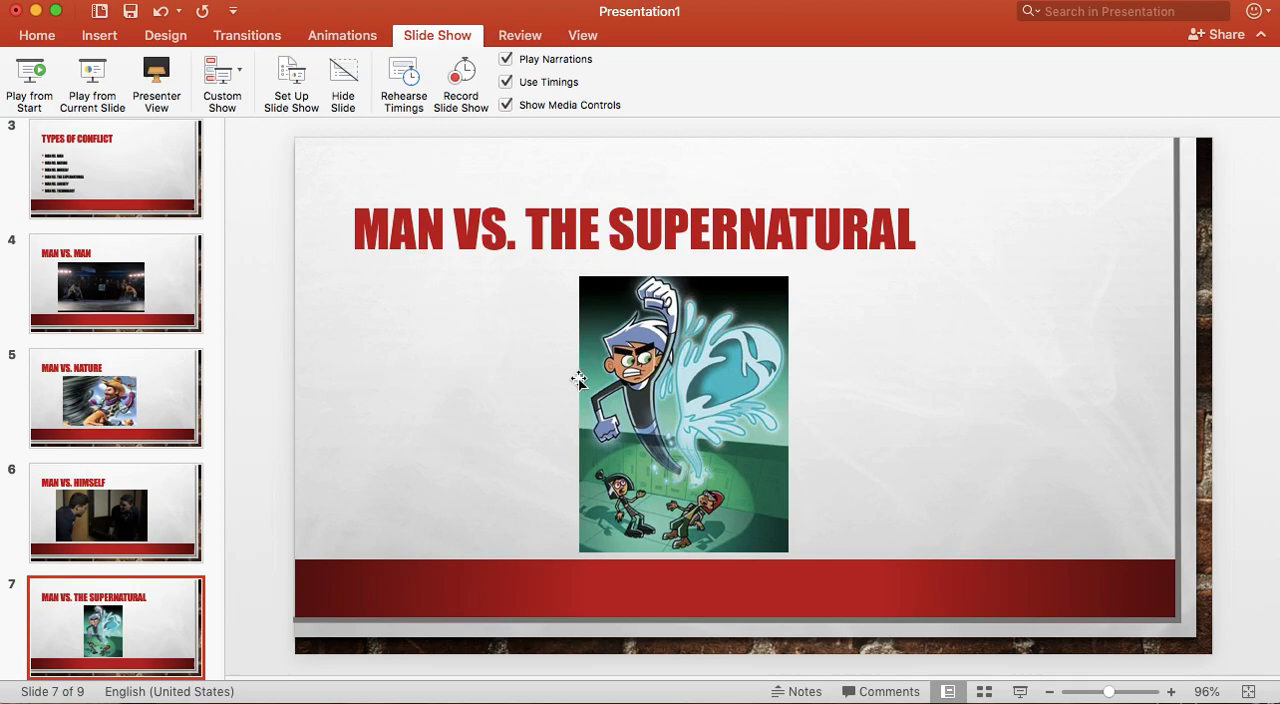
mouse_move(528, 347)
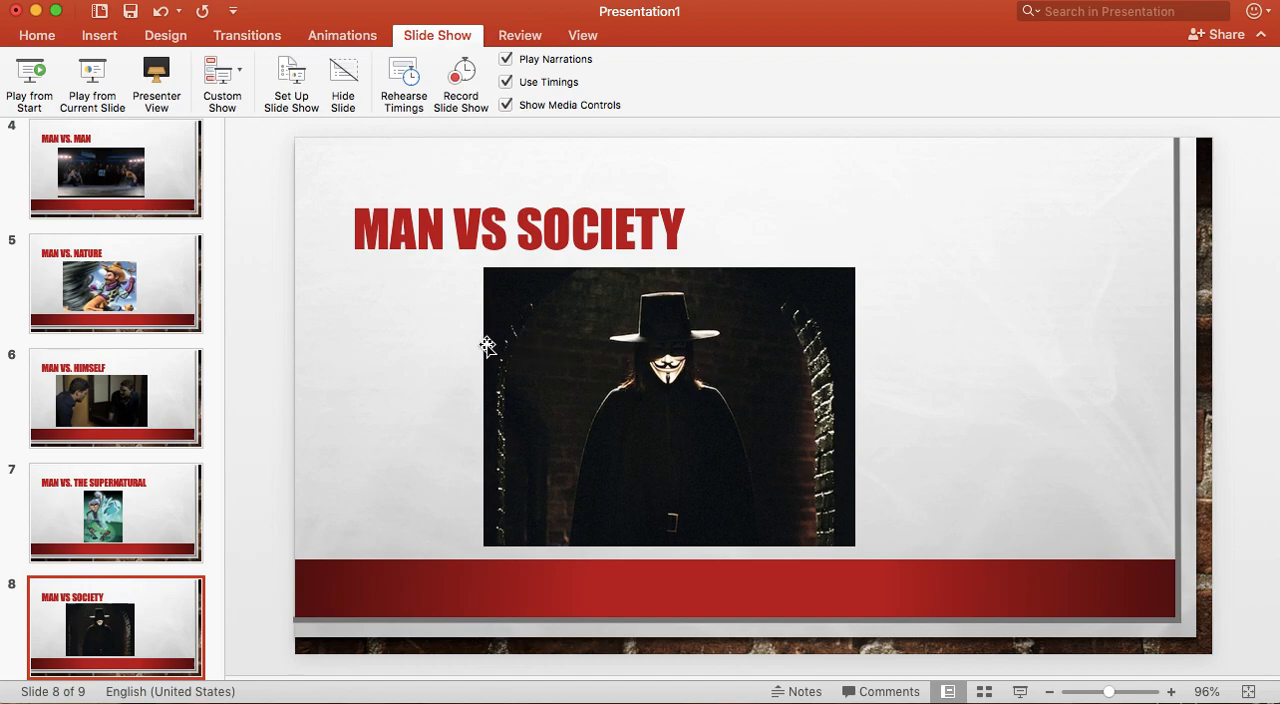
mouse_move(448, 327)
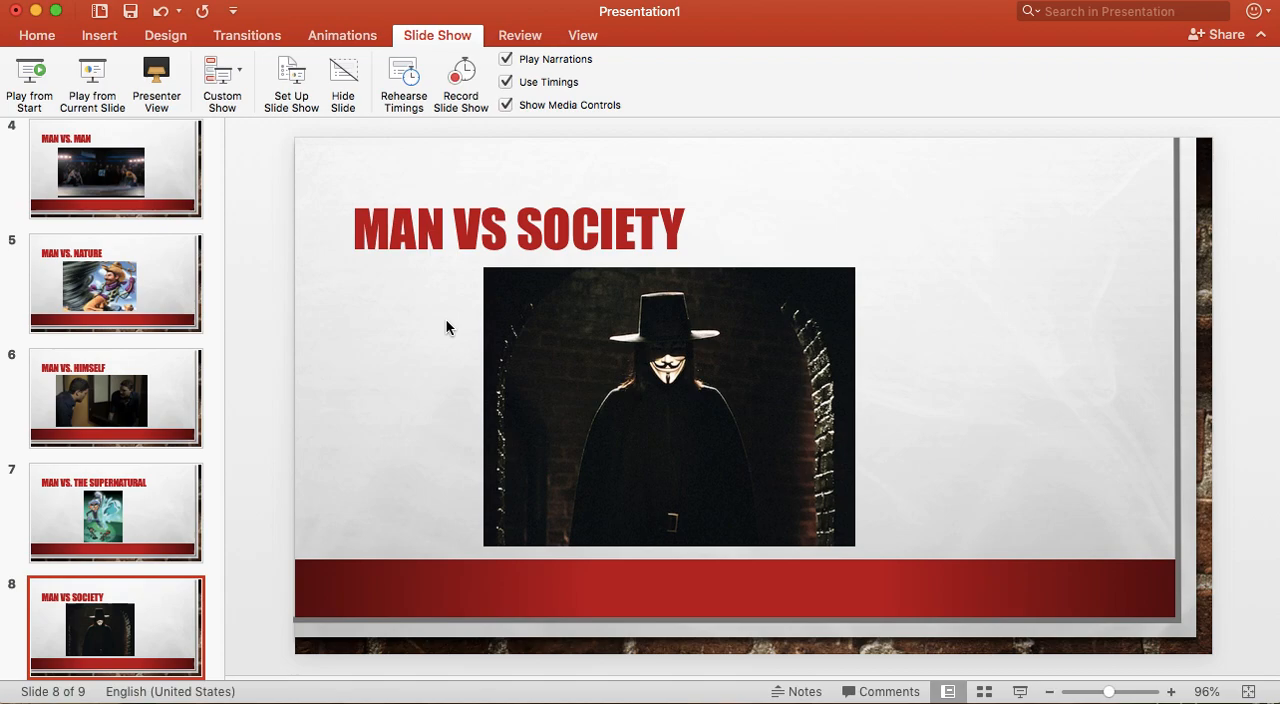
mouse_move(628, 360)
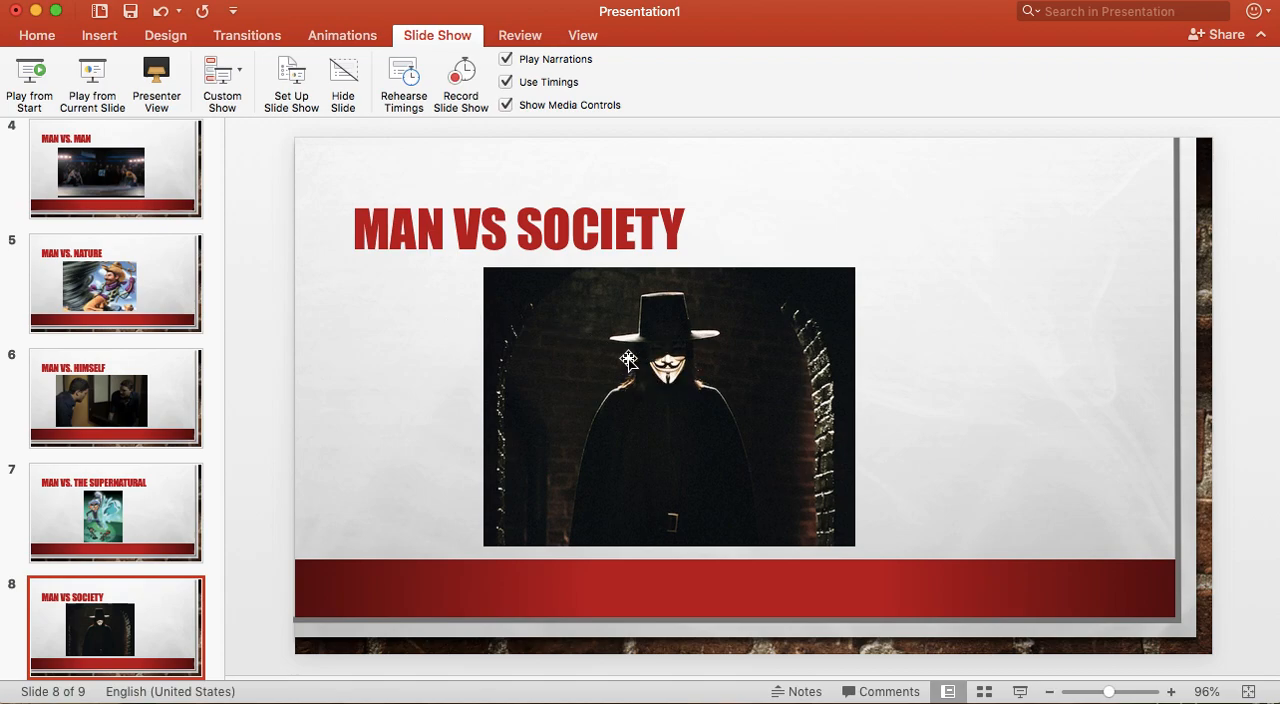
mouse_move(467, 325)
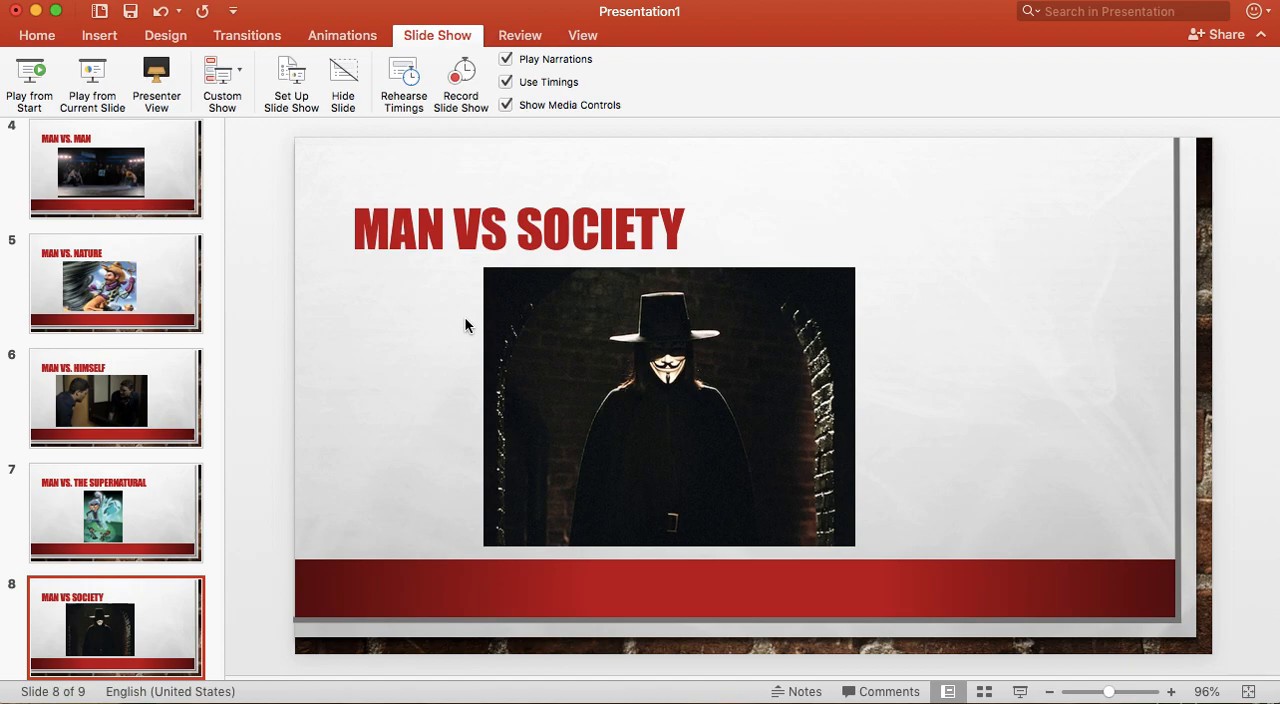
- Advance to slide 9, the final Man vs Technology slide
left_click(115, 627)
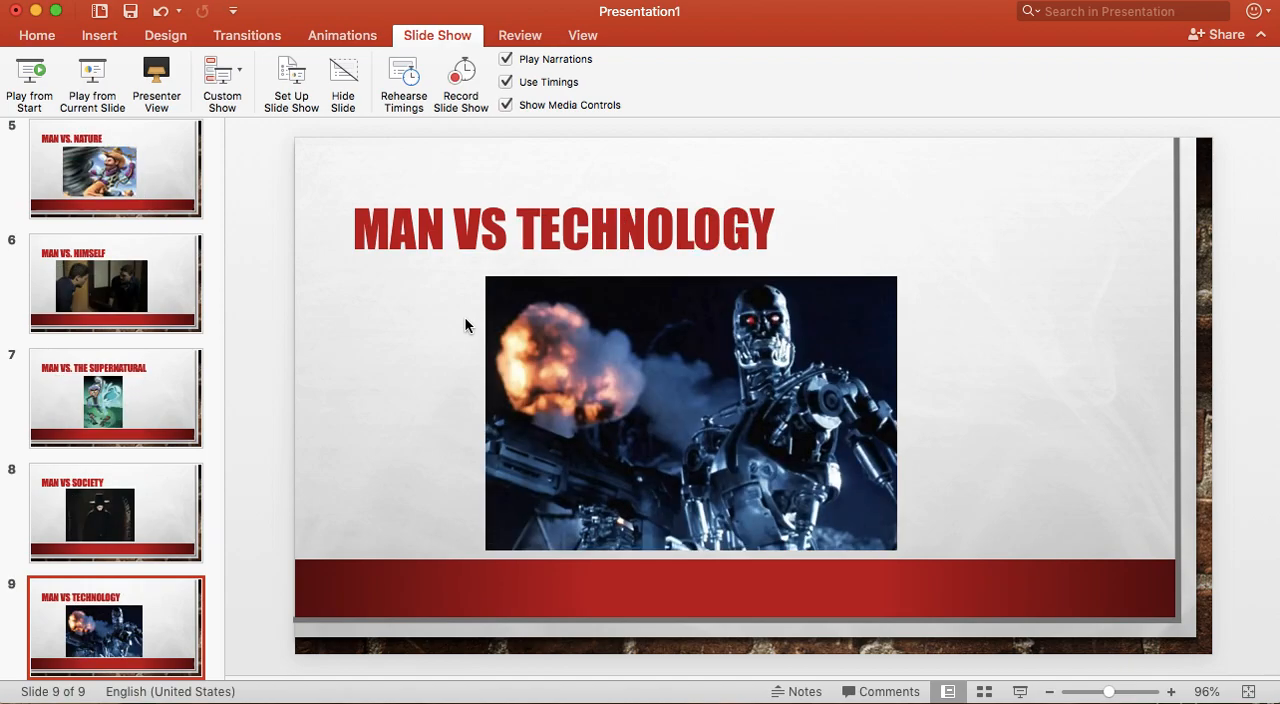
mouse_move(798, 332)
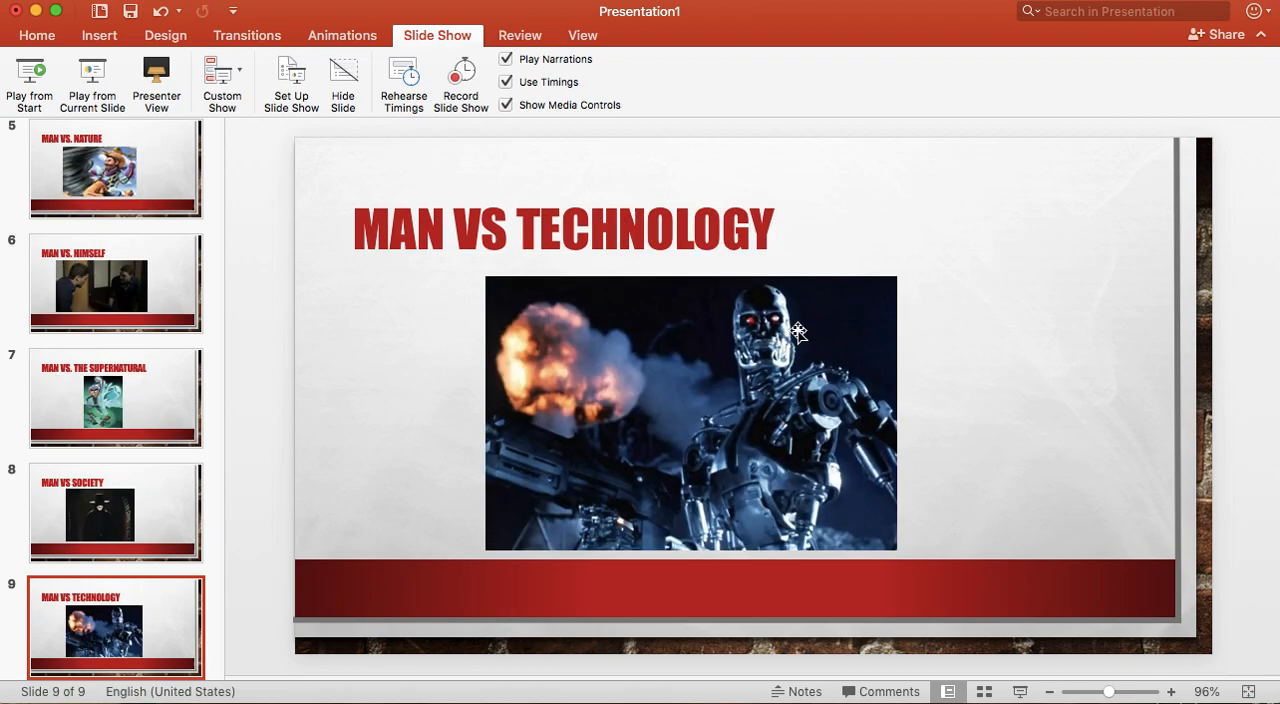
mouse_move(417, 352)
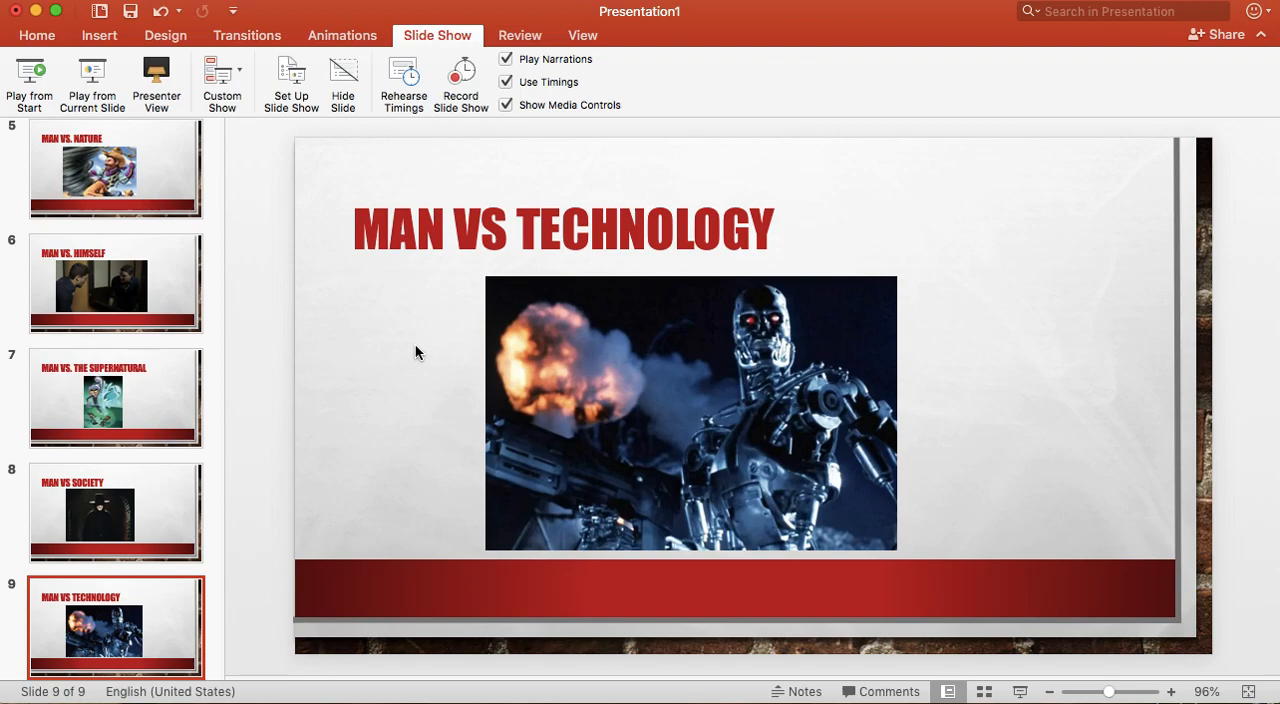
mouse_move(170, 486)
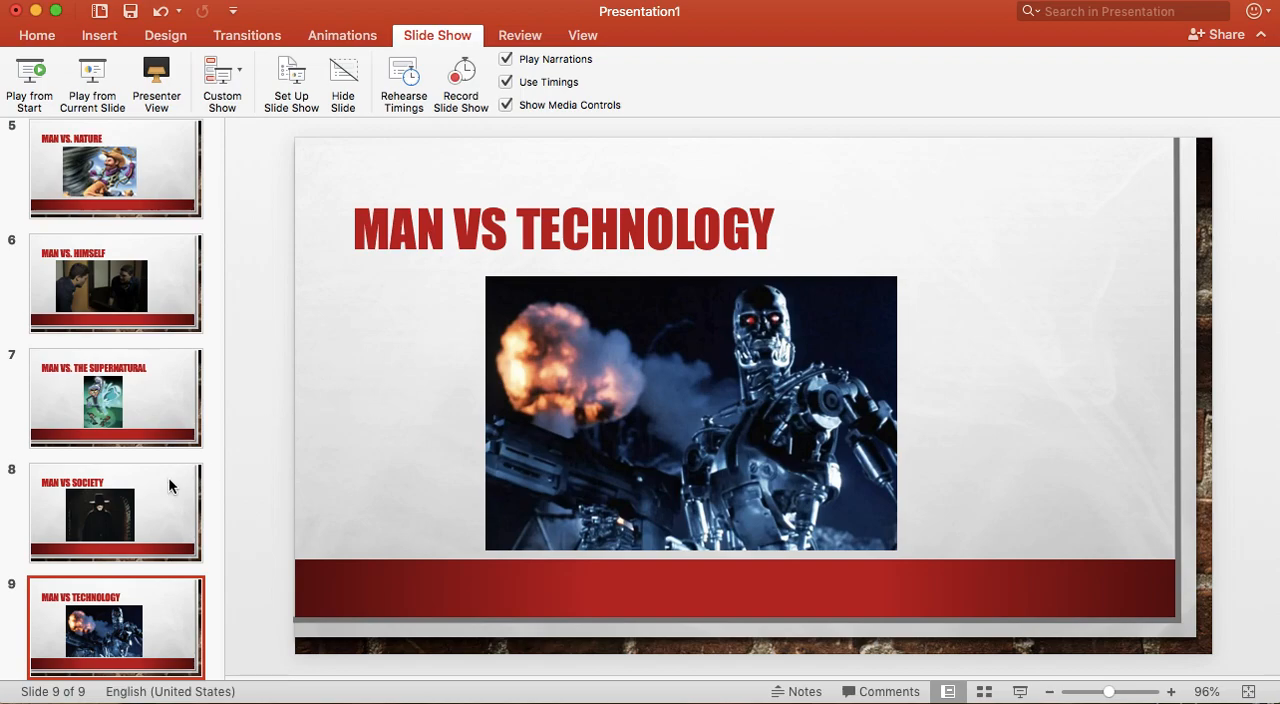
scroll("up", 3)
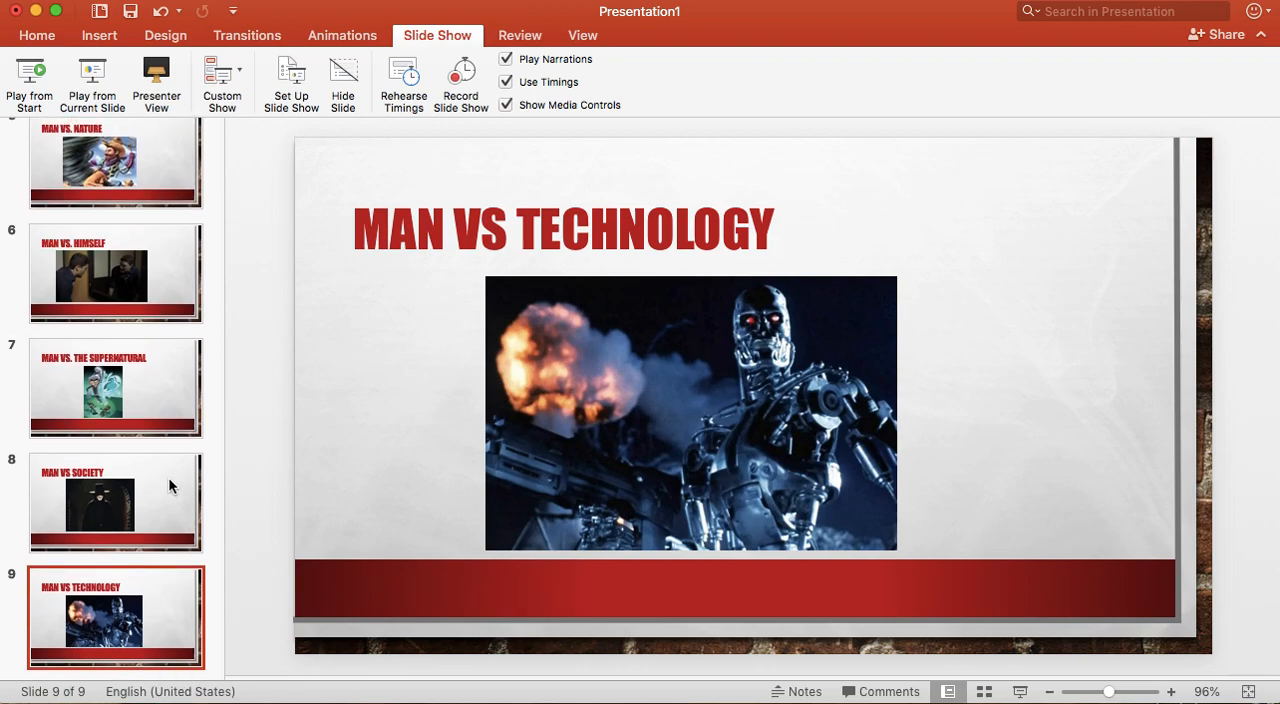
mouse_move(170, 485)
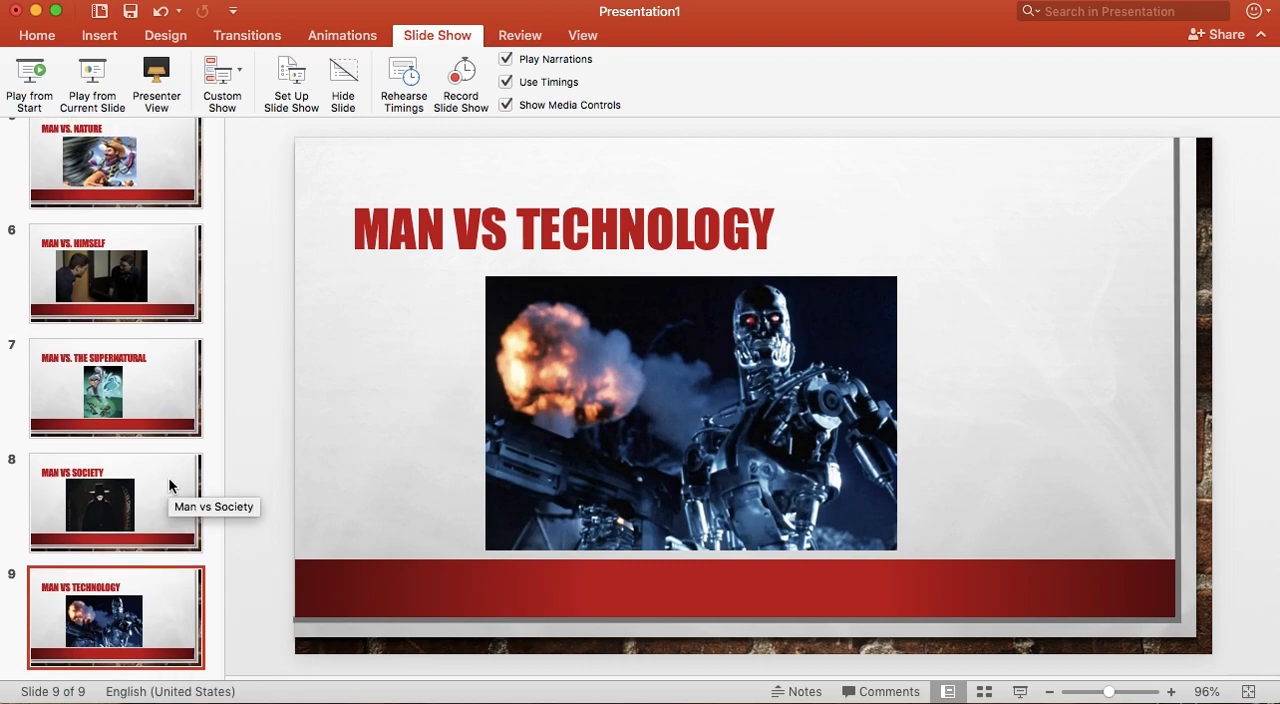